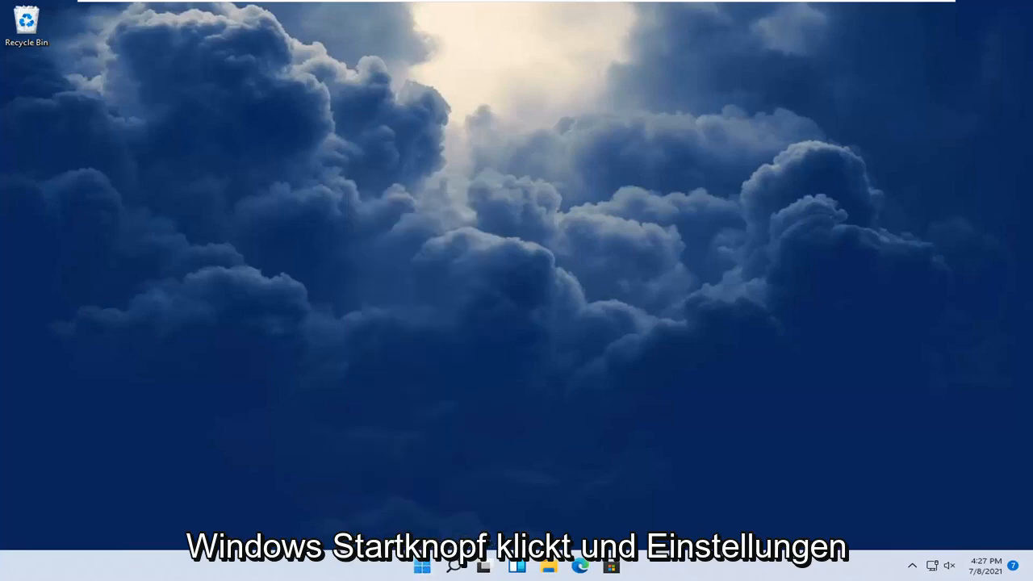
- Open Settings at Privacy & security and scroll down to the App permissions list
{"action": "left_click", "coordinate": [422, 566]}
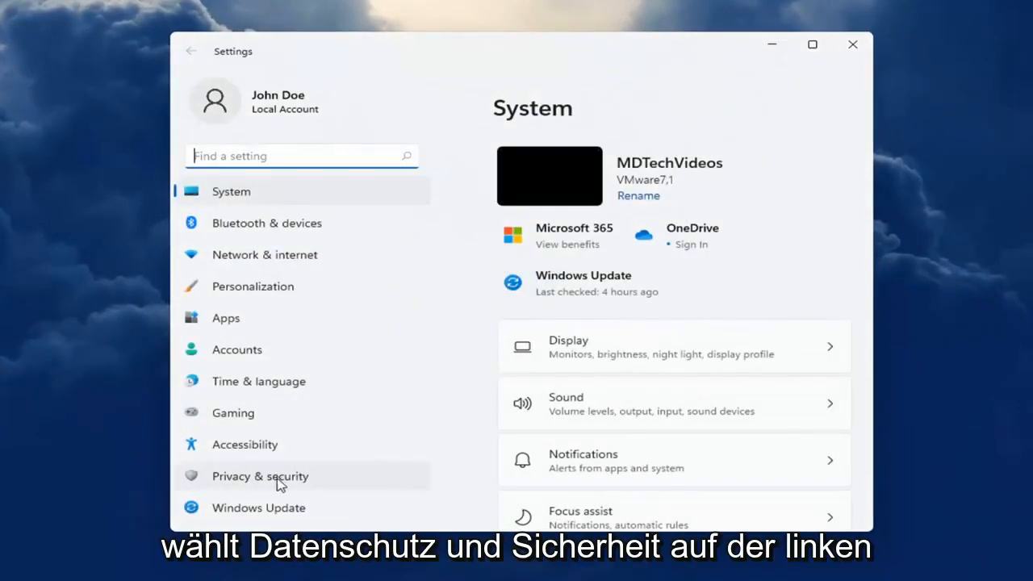
{"action": "left_click", "coordinate": [260, 477]}
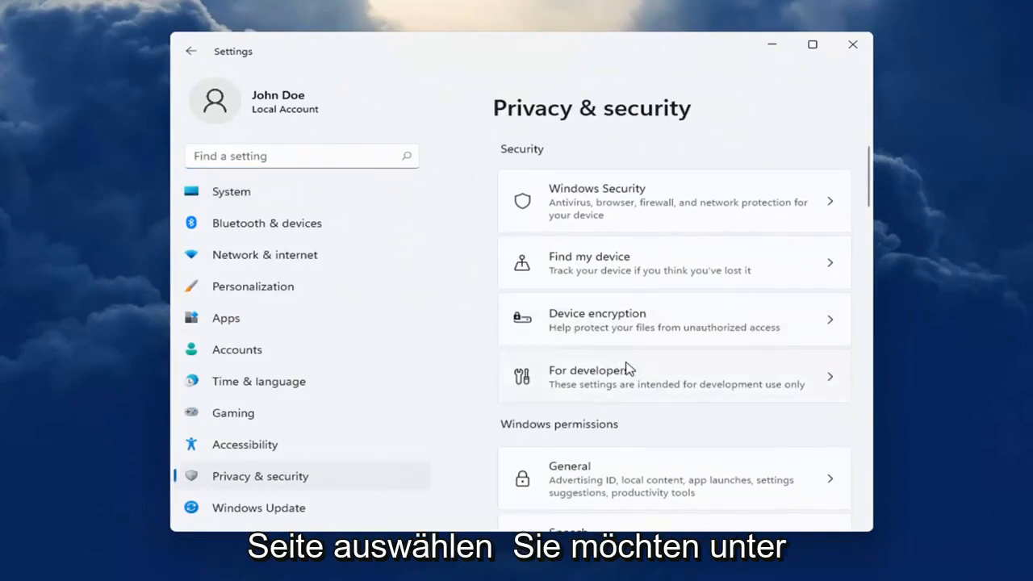
{"action": "scroll", "scroll_direction": "down", "scroll_amount": 3}
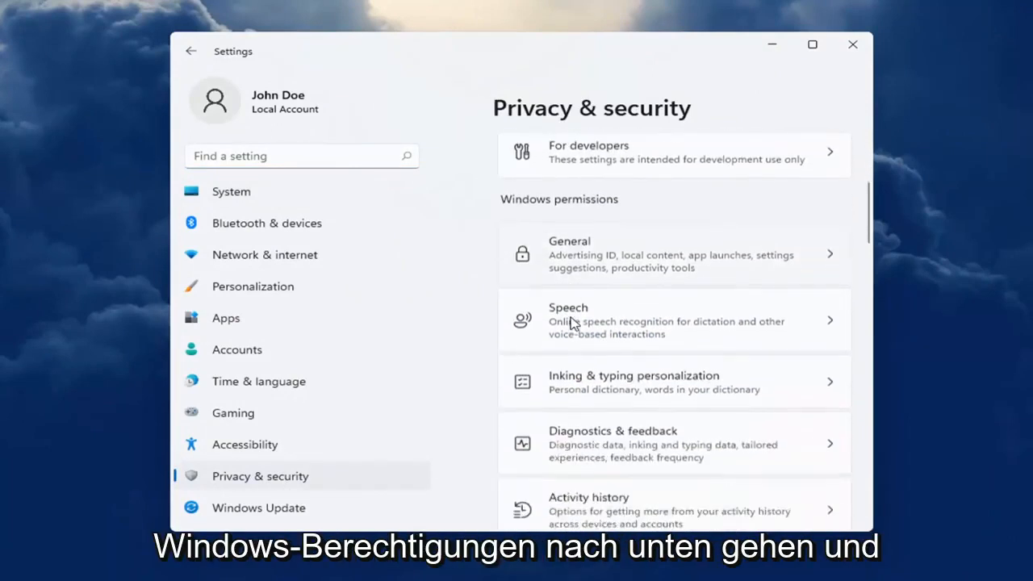
{"action": "scroll", "scroll_direction": "down", "scroll_amount": 3}
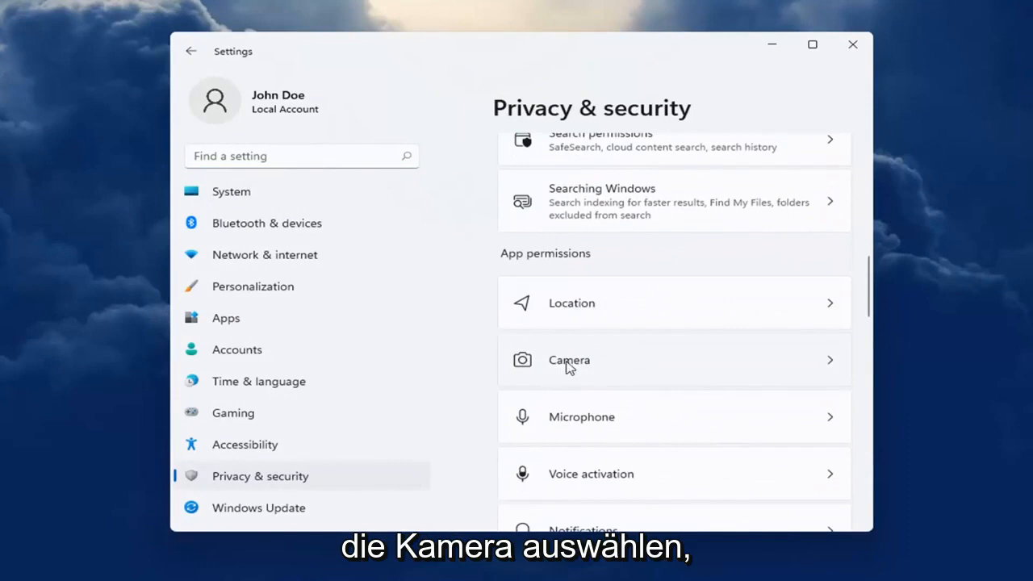
- In Camera permissions, switch Skype's camera access toggle to On
{"action": "left_click", "coordinate": [569, 360]}
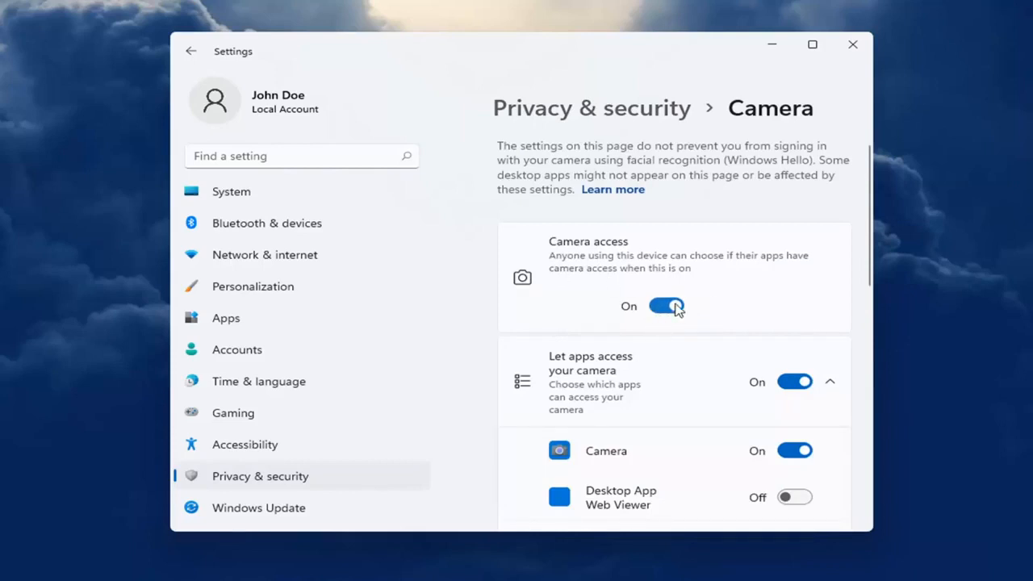
{"action": "scroll", "scroll_direction": "down", "scroll_amount": 3}
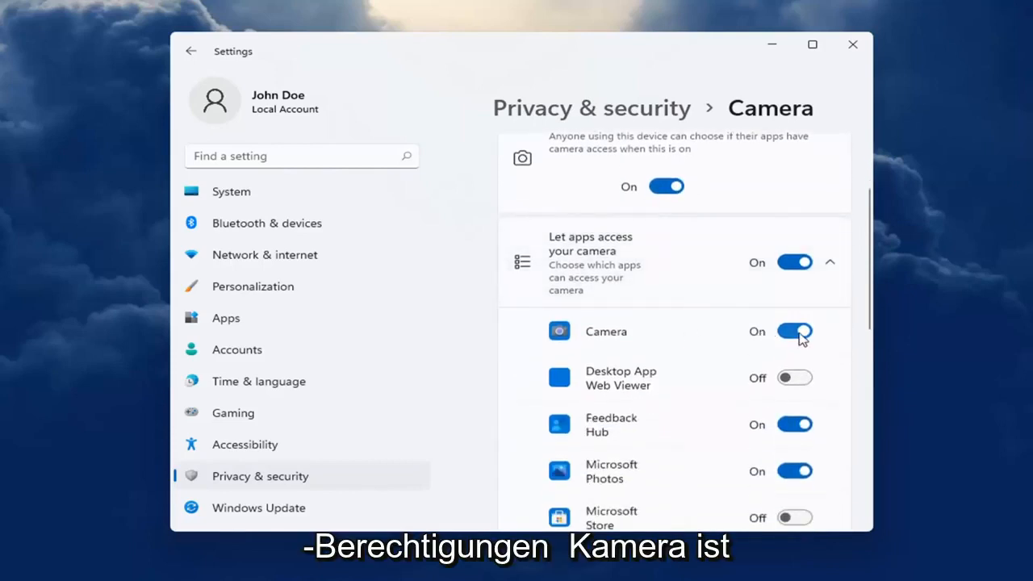
{"action": "scroll", "scroll_direction": "down", "scroll_amount": 3}
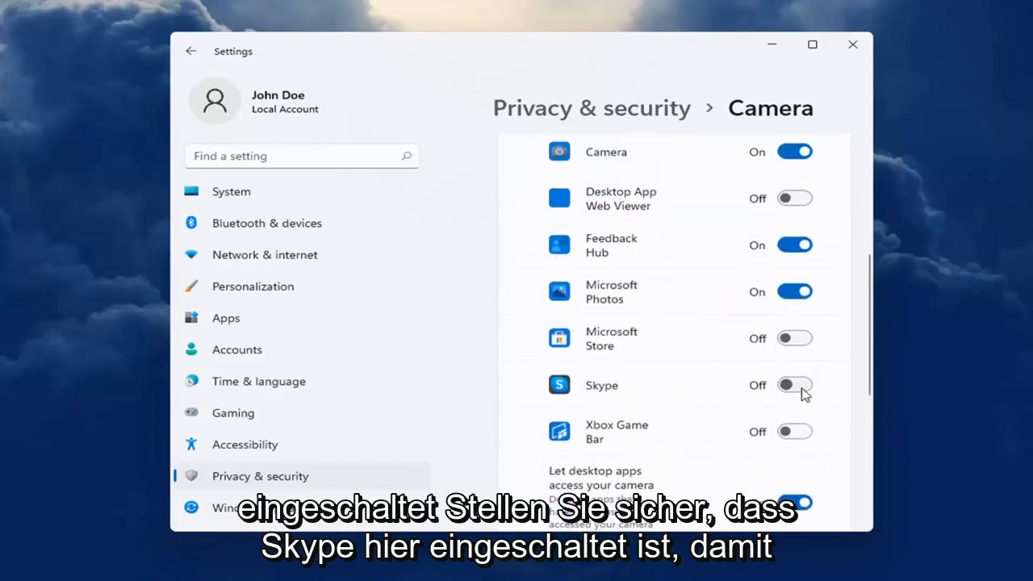
{"action": "left_click", "coordinate": [794, 384]}
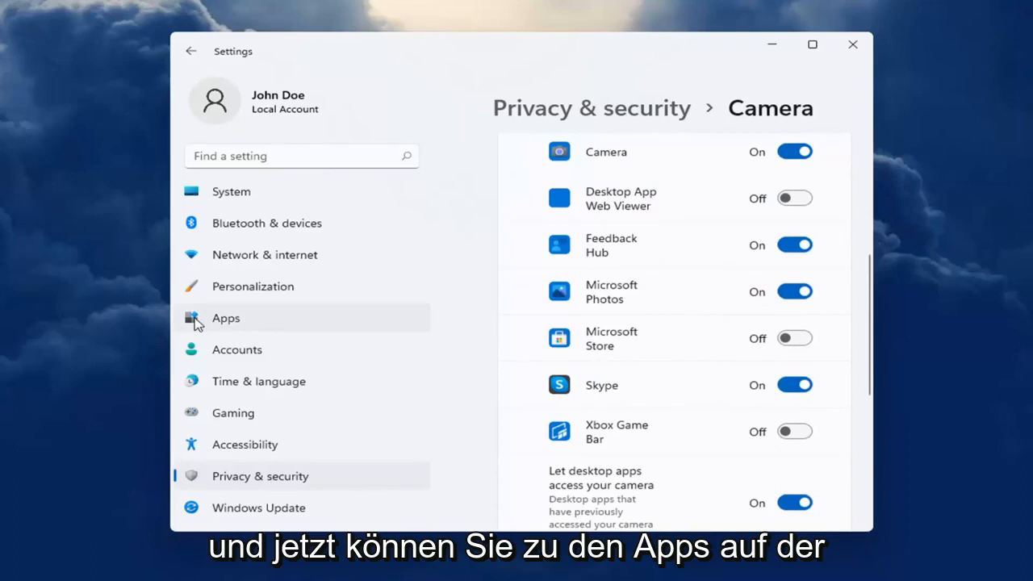
- Search installed apps for 'skype' and open the Skype options menu
{"action": "left_click", "coordinate": [226, 317]}
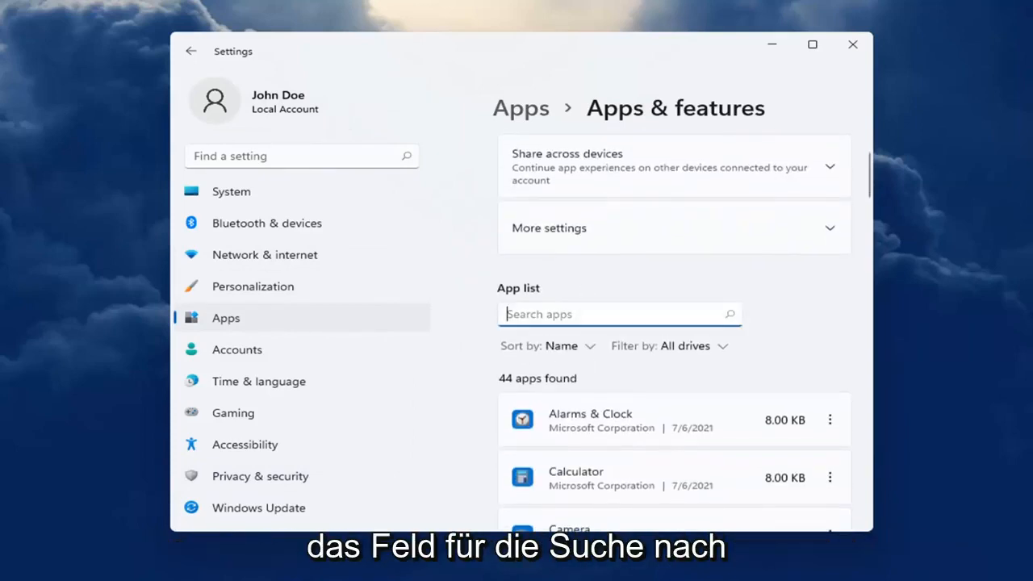
{"action": "type", "text": "skype"}
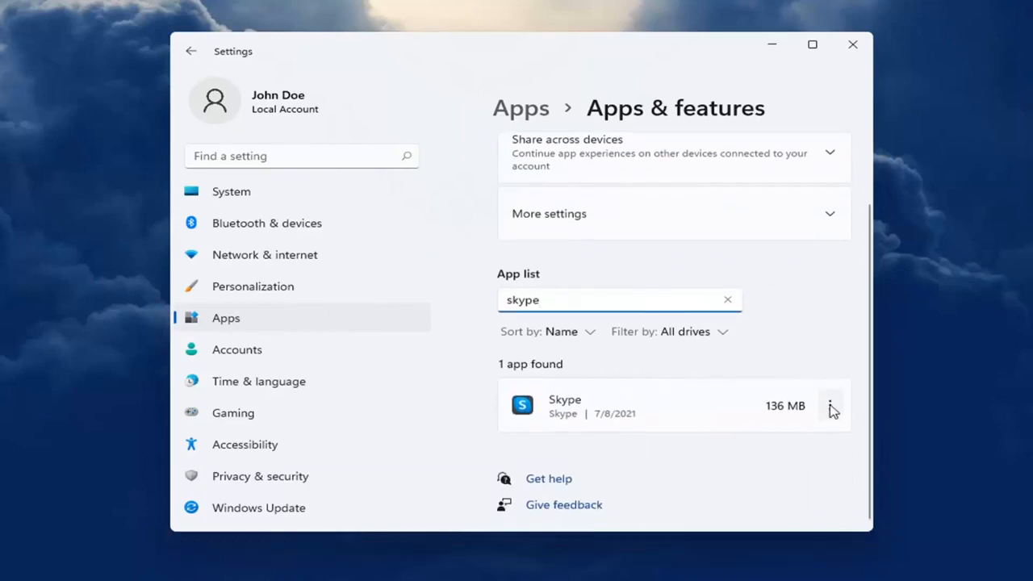
{"action": "left_click", "coordinate": [831, 405]}
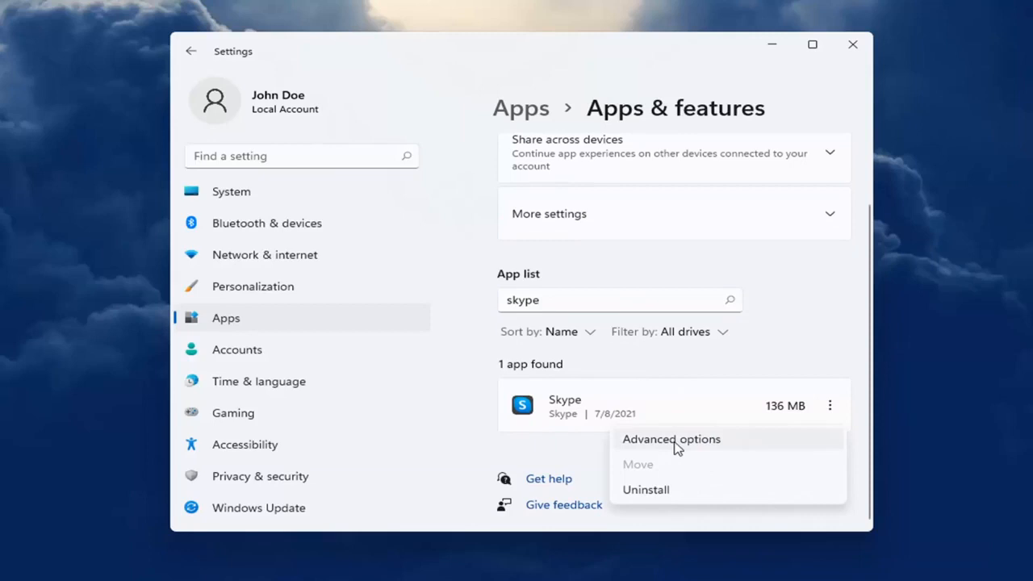
- Review Skype's advanced options for camera and microphone, scroll to Reset, then close Settings
{"action": "left_click", "coordinate": [671, 438]}
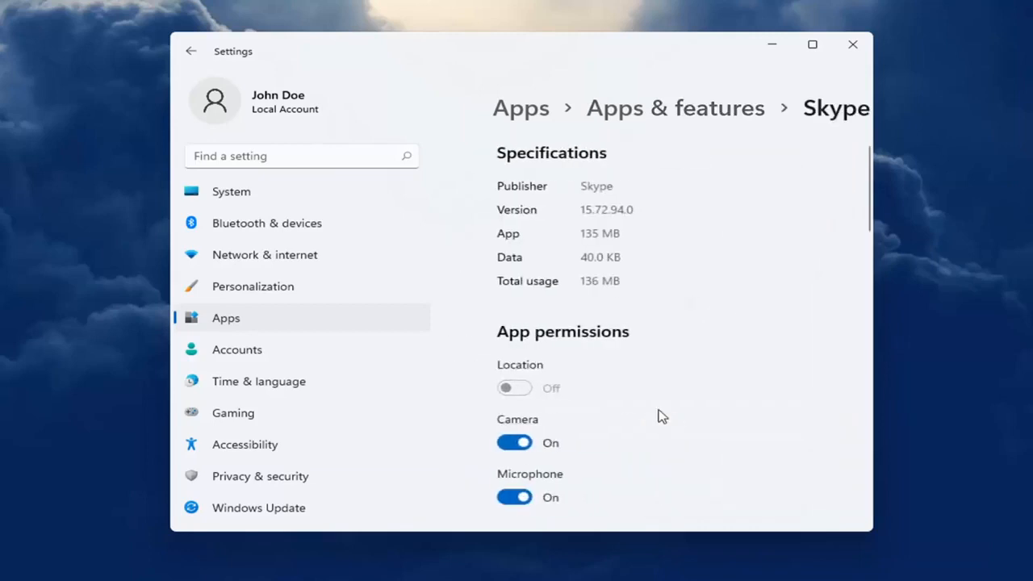
{"action": "scroll", "scroll_direction": "down", "scroll_amount": 3}
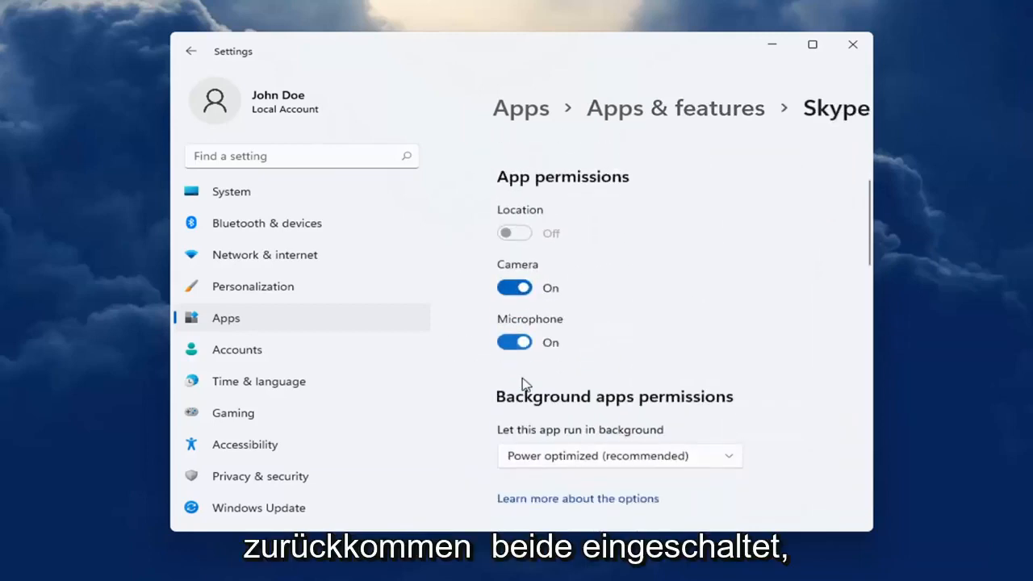
{"action": "scroll", "scroll_direction": "down", "scroll_amount": 3}
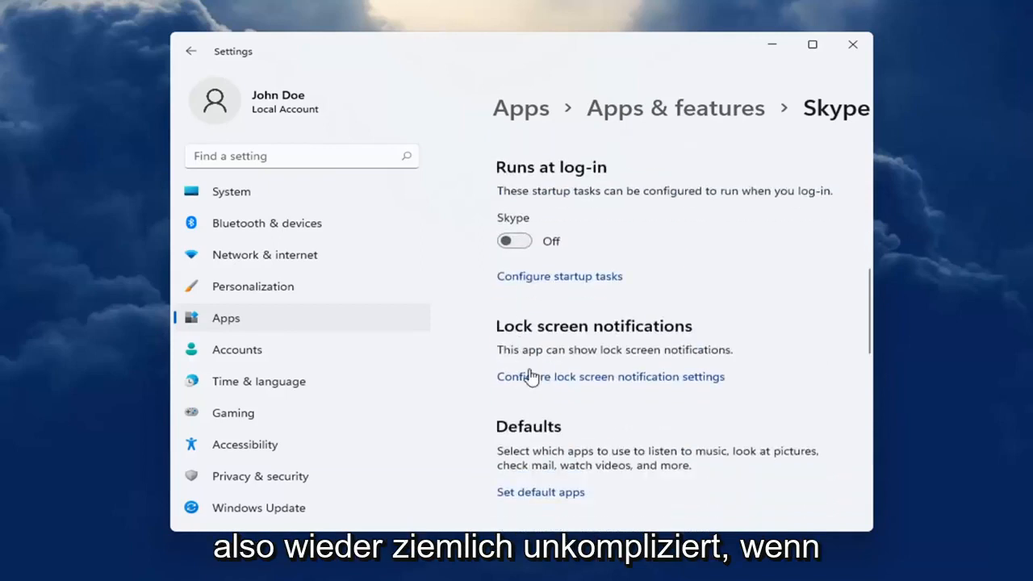
{"action": "scroll", "scroll_direction": "down", "scroll_amount": 3}
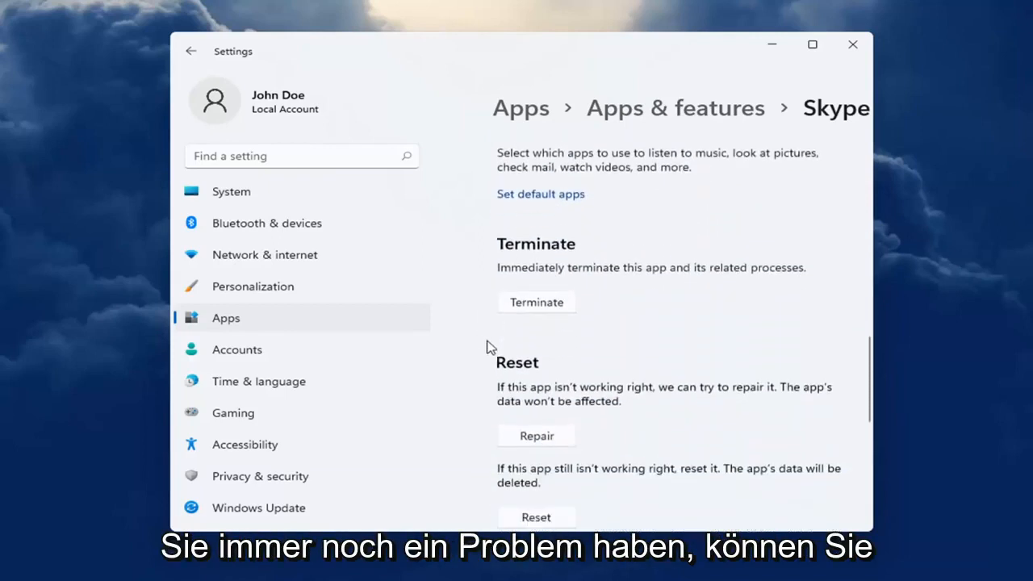
{"action": "scroll", "scroll_direction": "down", "scroll_amount": 3}
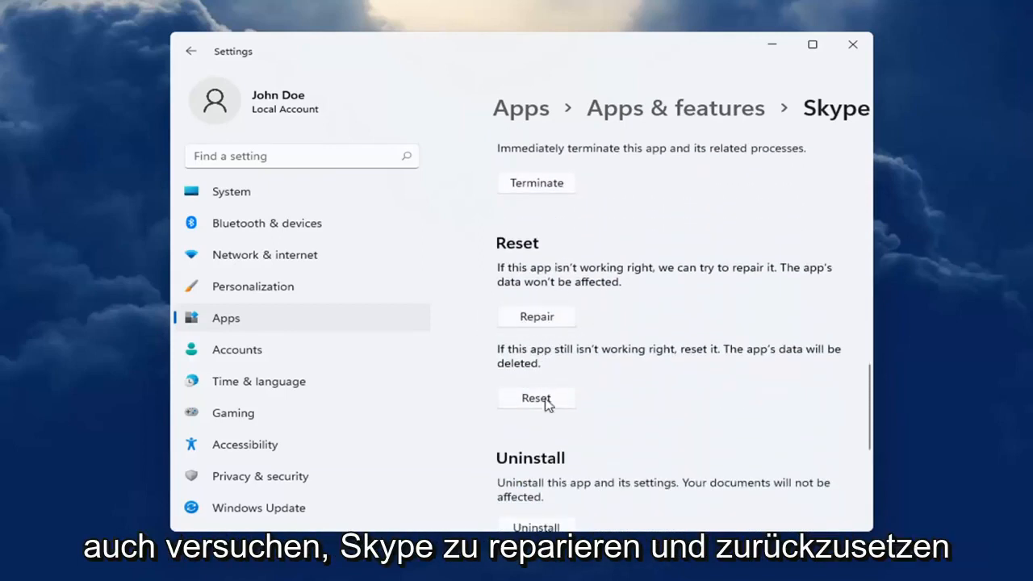
{"action": "mouse_move", "coordinate": [803, 79]}
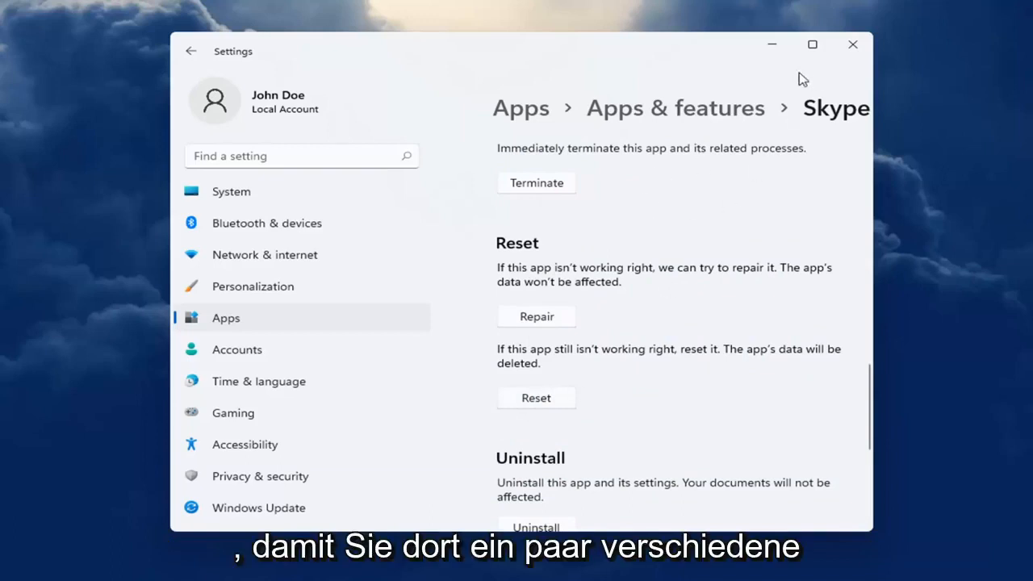
{"action": "left_click", "coordinate": [853, 44]}
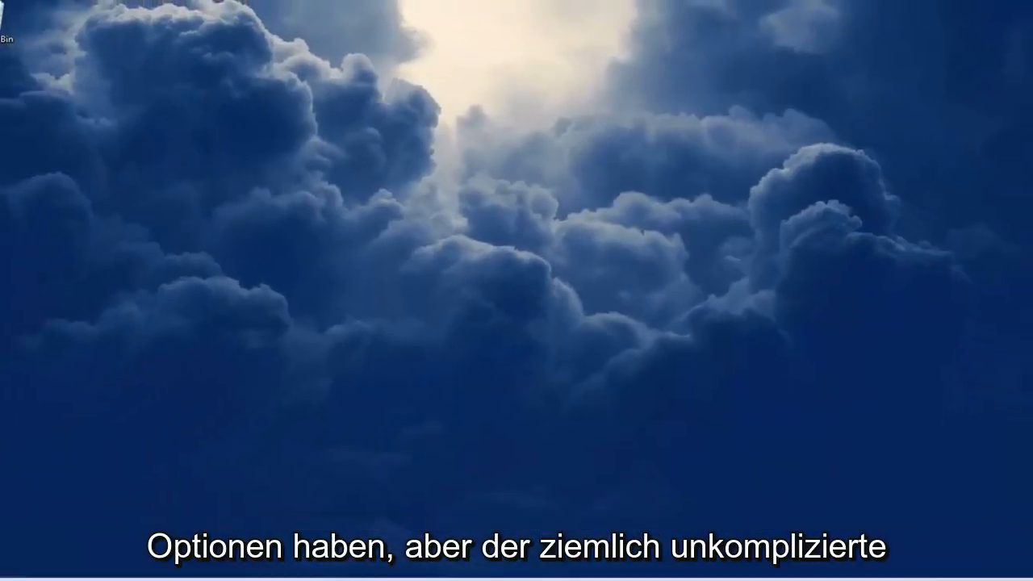